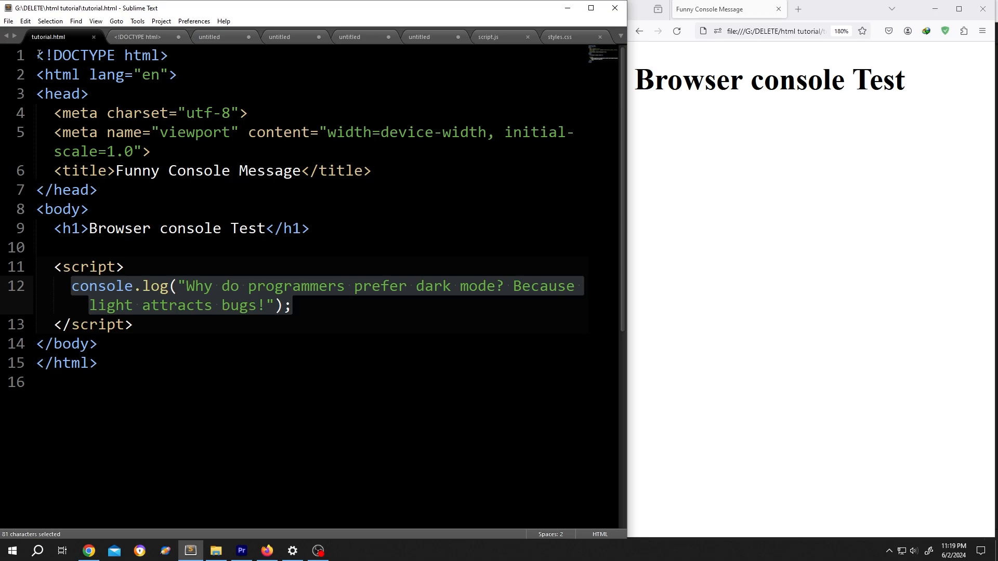
Select then deselect the file's code, and view Firefox's About window reporting version 126.0.1.
key(ctrl+a)
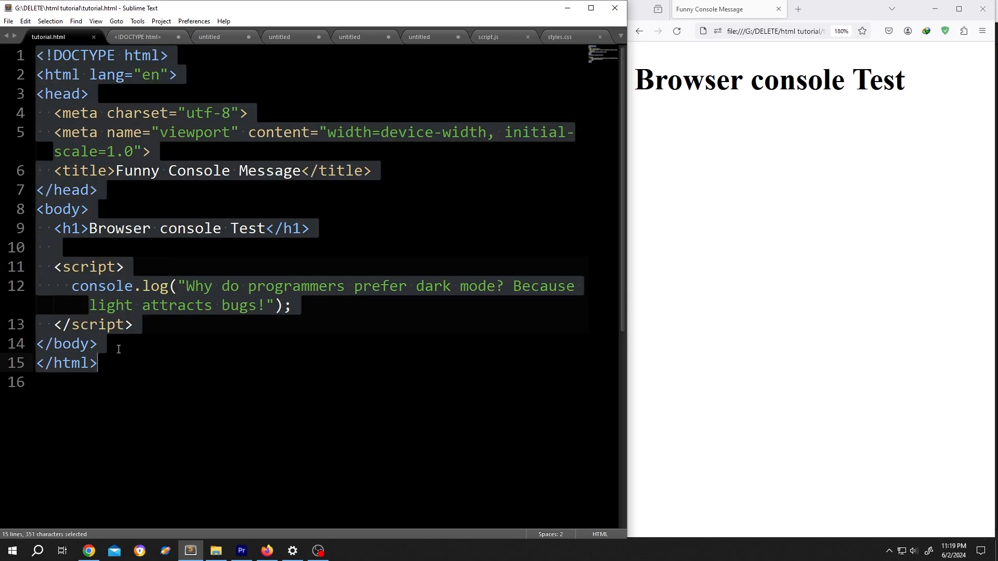
click(70, 267)
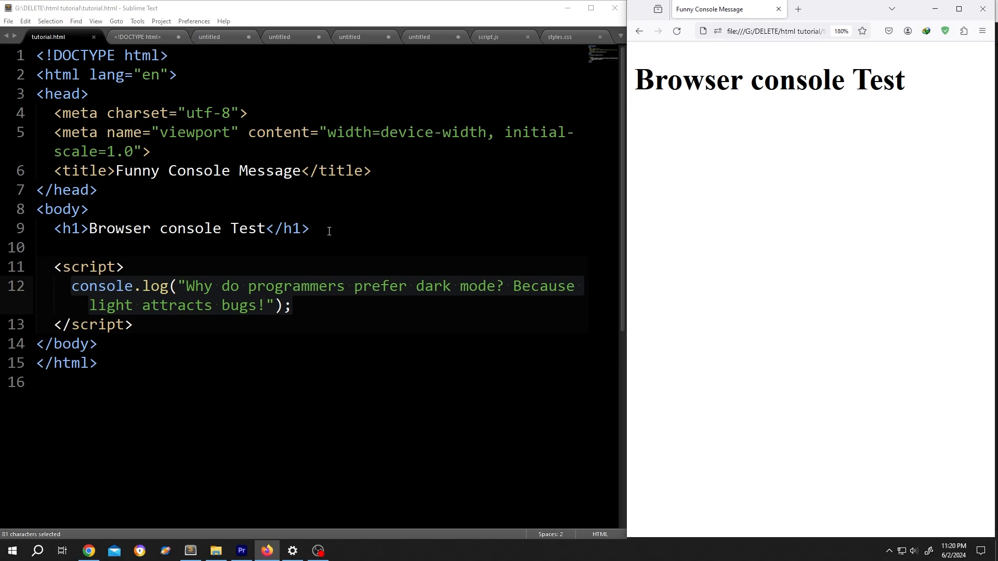
mouse_move(867, 359)
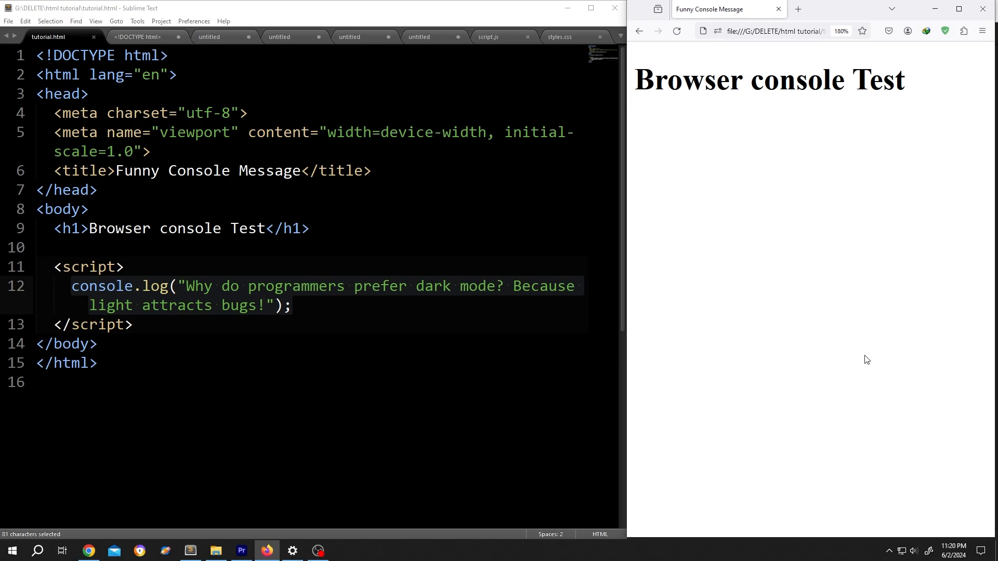
click(982, 31)
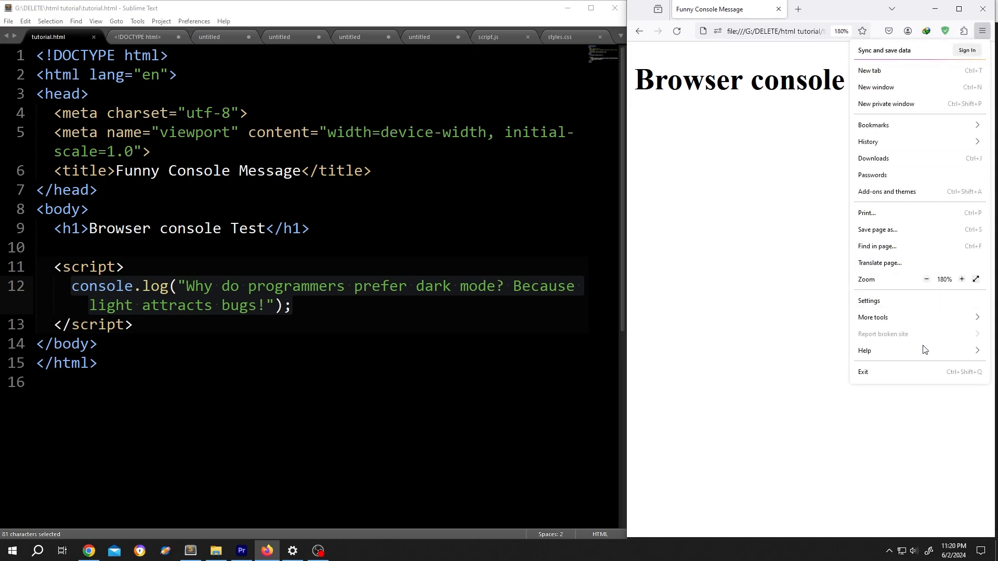
click(865, 350)
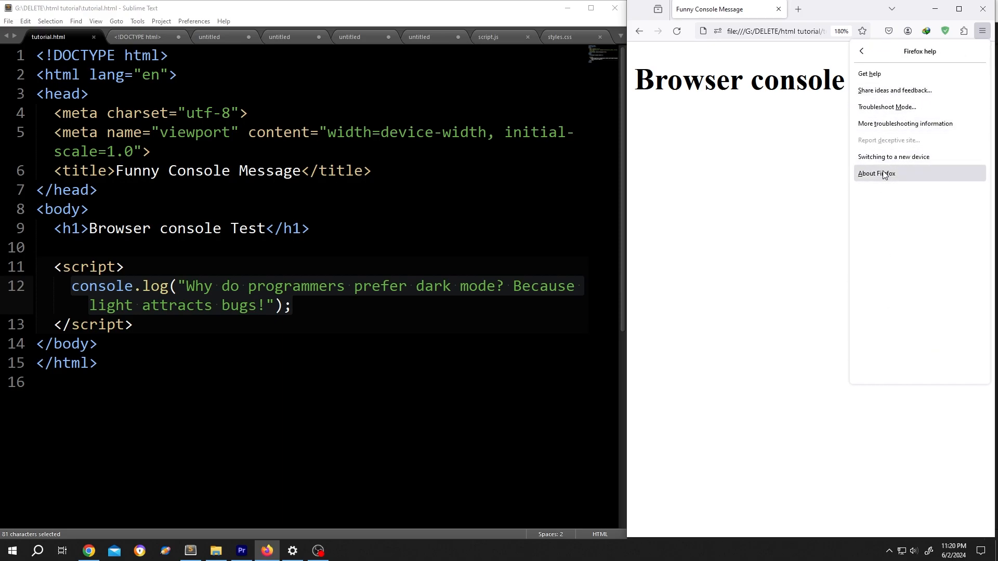
click(876, 173)
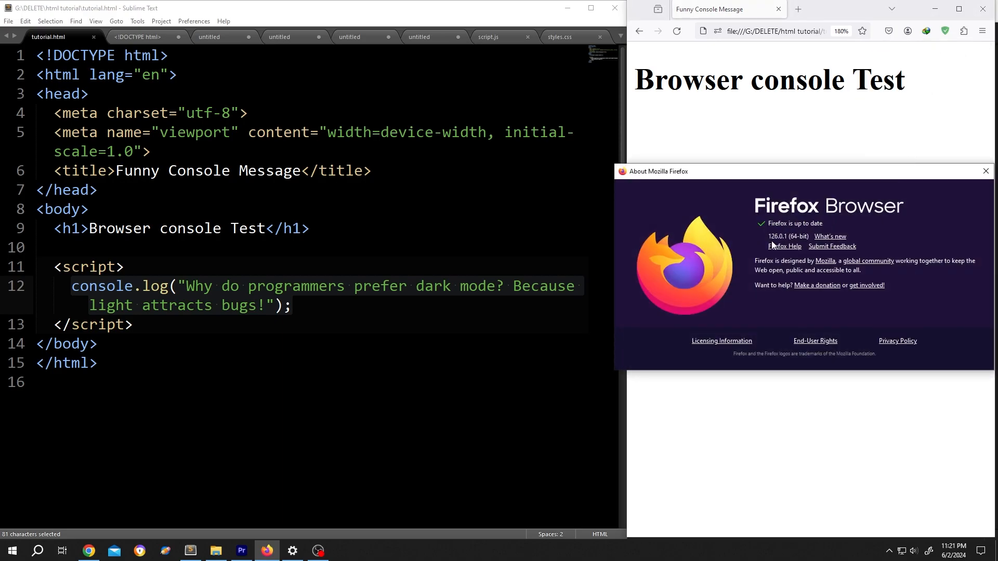
mouse_move(969, 204)
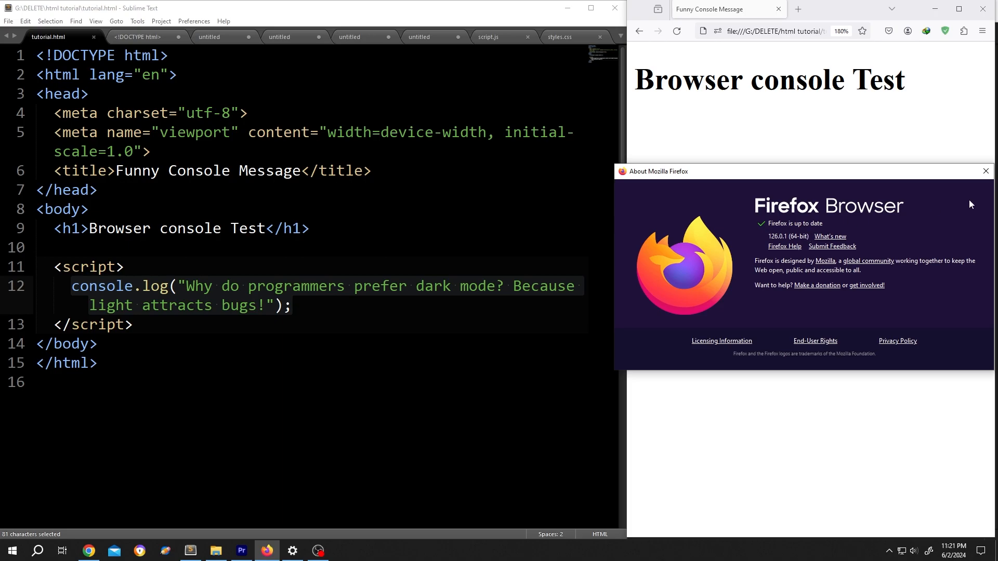
Dismiss the About window and open Web Developer Tools on the Funny Console Message page.
click(986, 170)
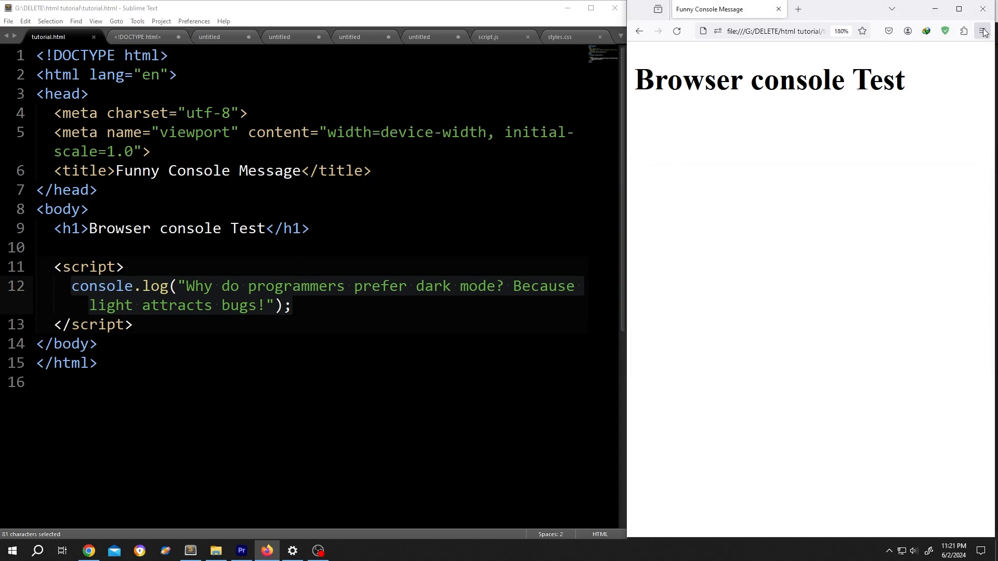
click(982, 30)
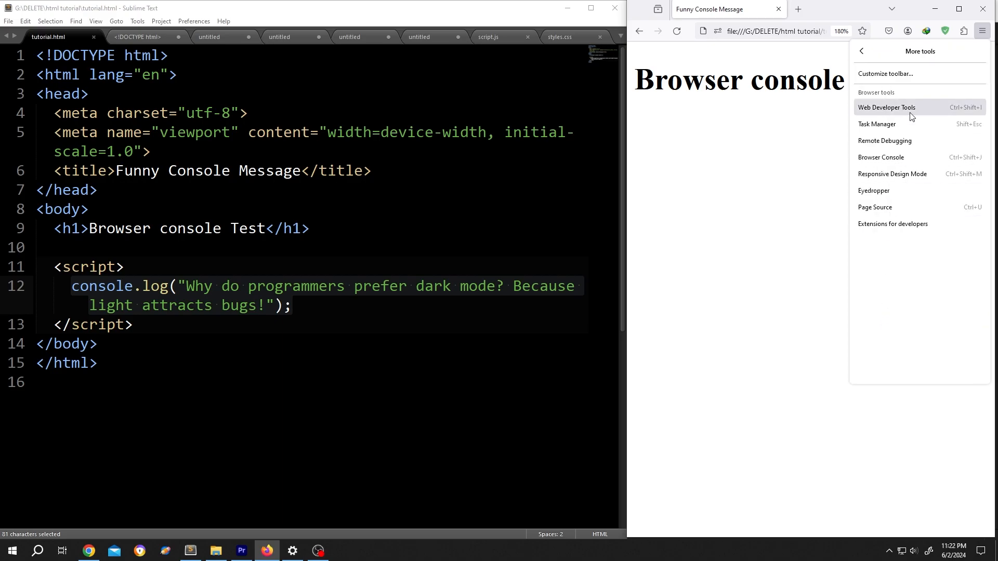
click(885, 107)
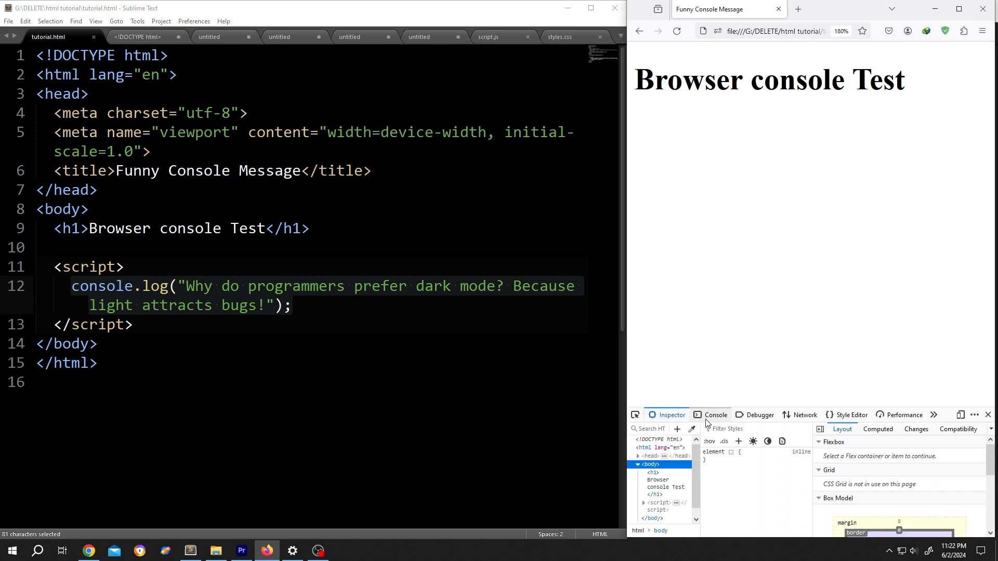
Switch to the Console and select, then deselect, the logged dark-mode joke.
click(715, 415)
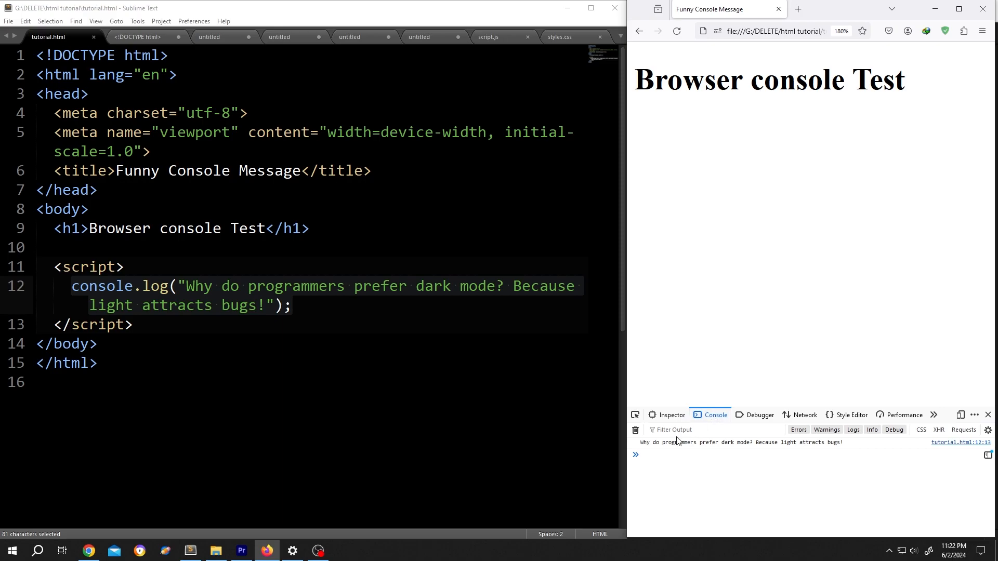
double_click(712, 442)
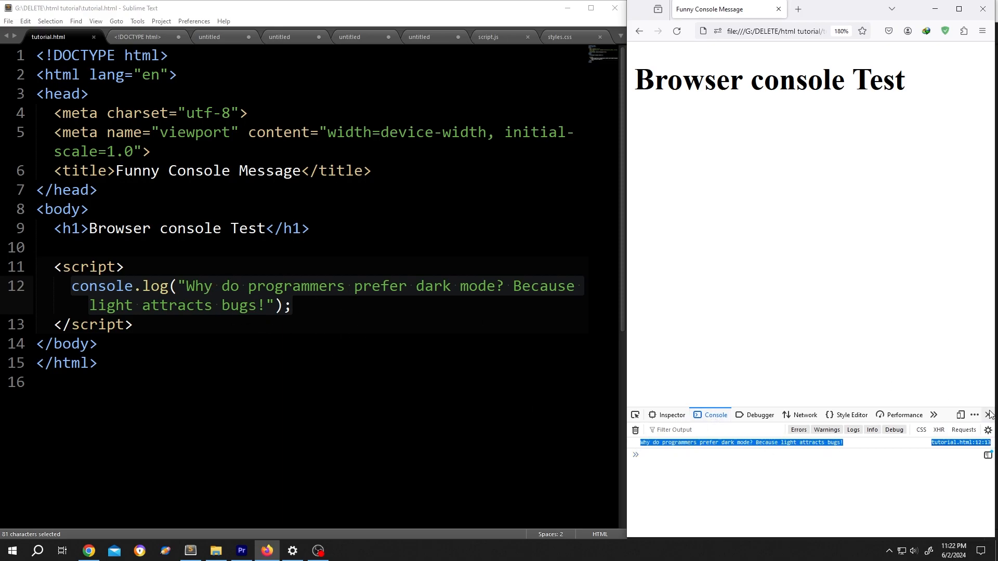
click(990, 414)
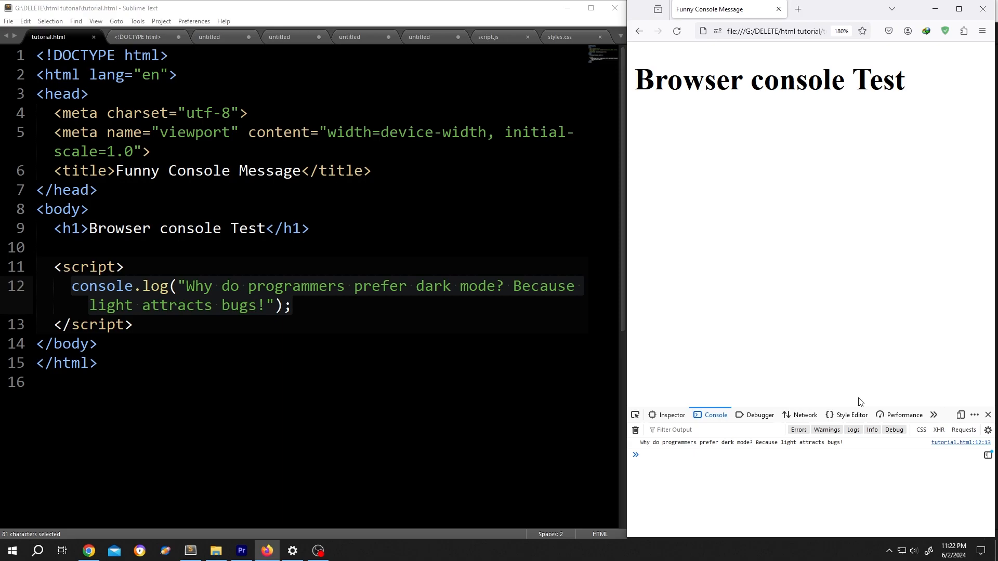
mouse_move(835, 407)
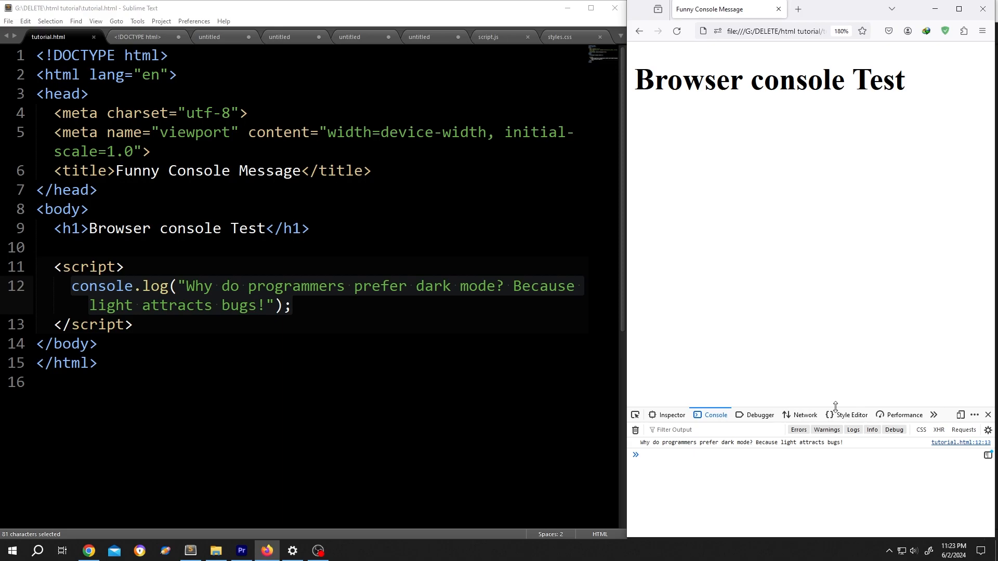